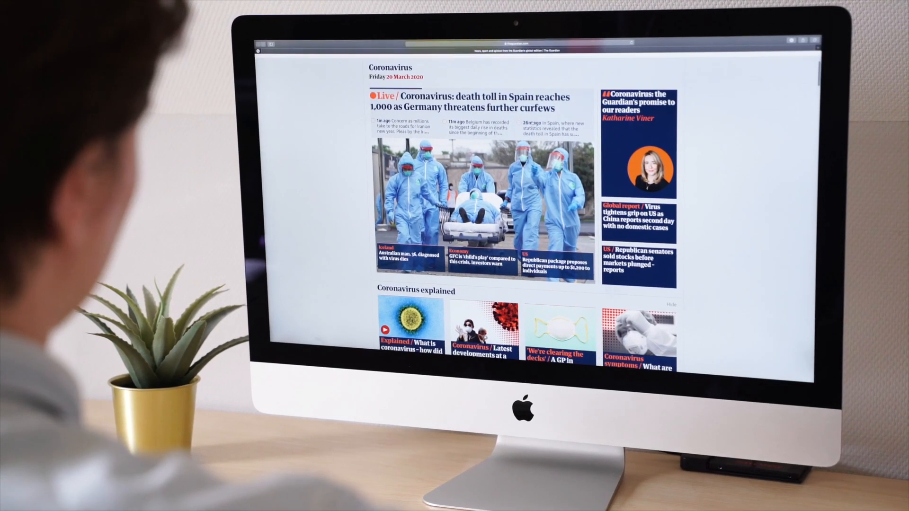
scroll("down", 3)
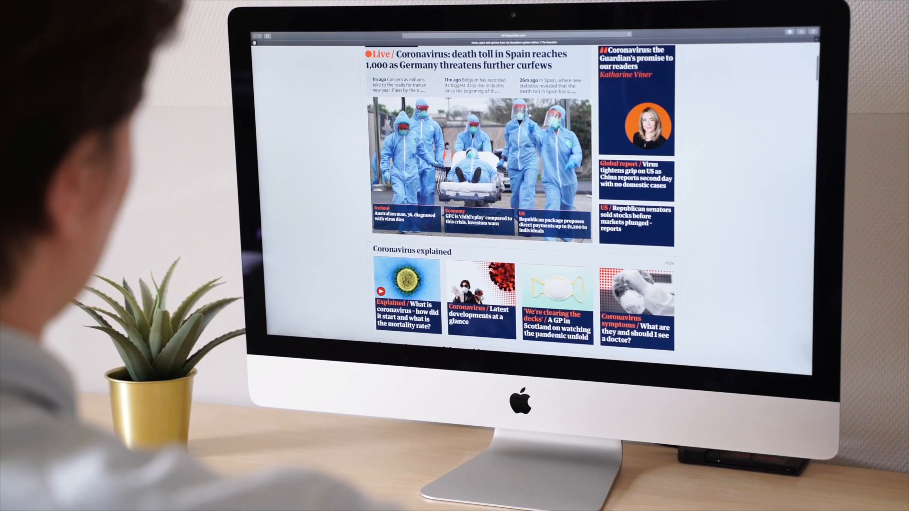
scroll("down", 3)
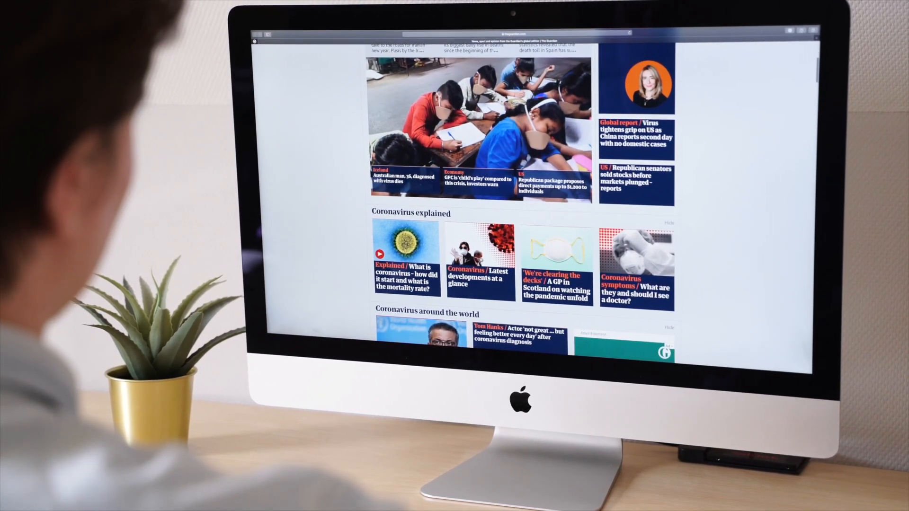